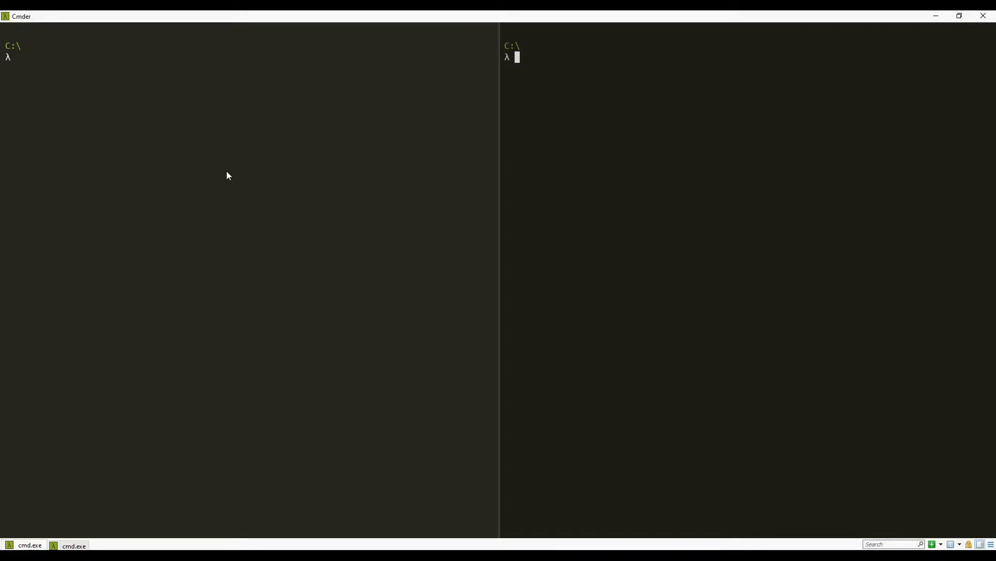
pyautogui.moveTo(212, 208)
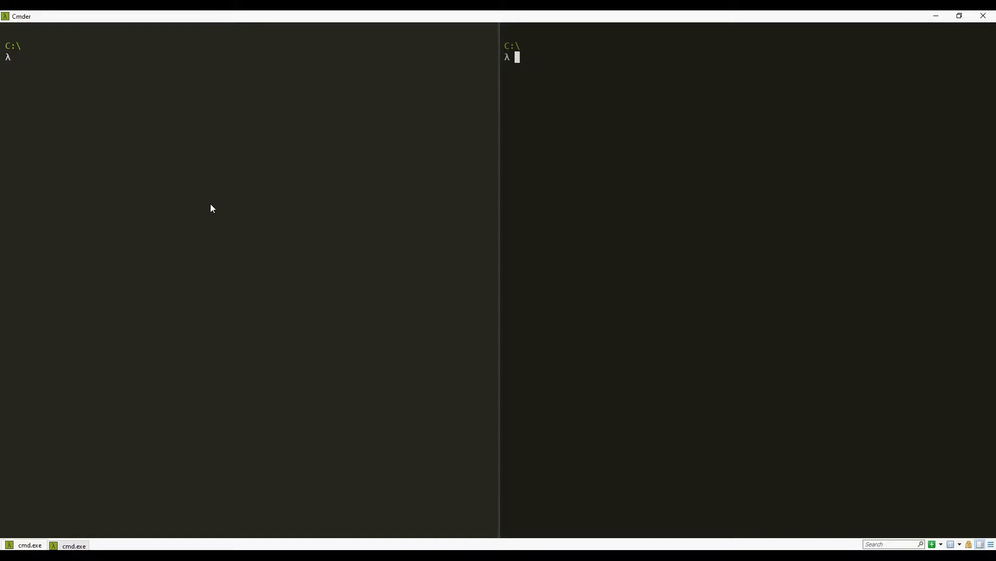
# Create a chalice-debug folder at the drive root with mkdir and move into it
pyautogui.write('mkdir')
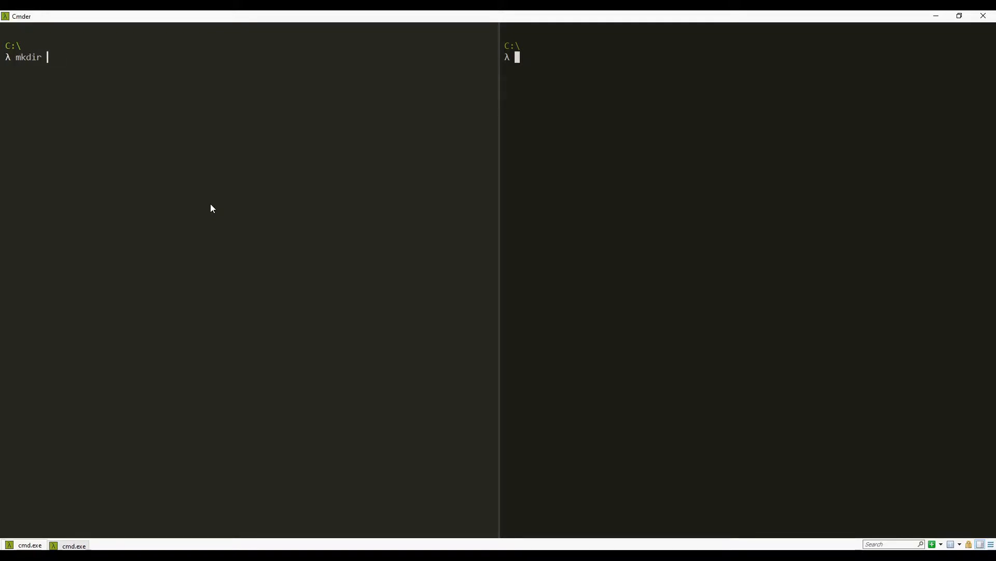
pyautogui.write('chalice-debug && cd chalice-debug')
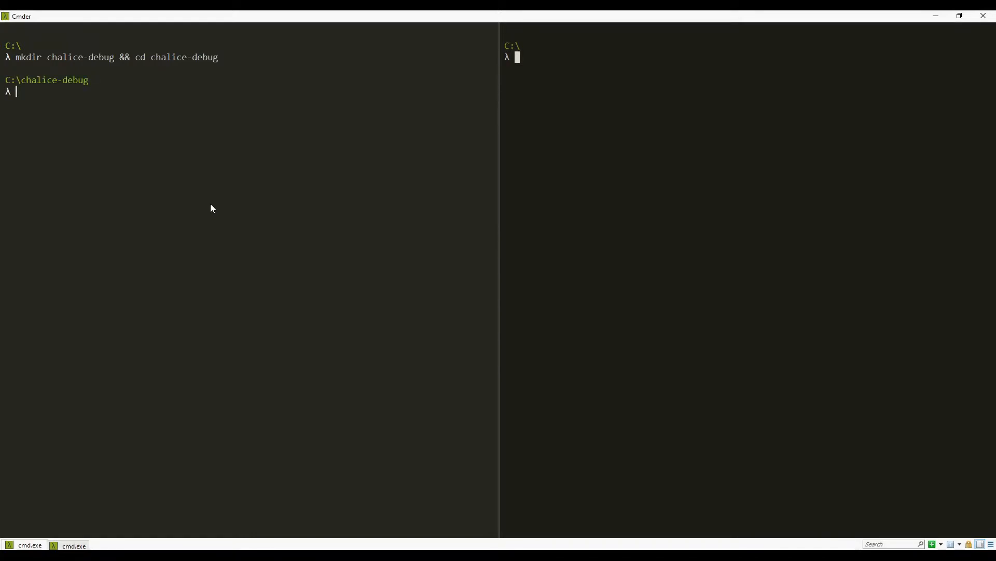
# Create a 'venv' virtual environment with python -m venv, list the folder, and activate it
pyautogui.write('python -')
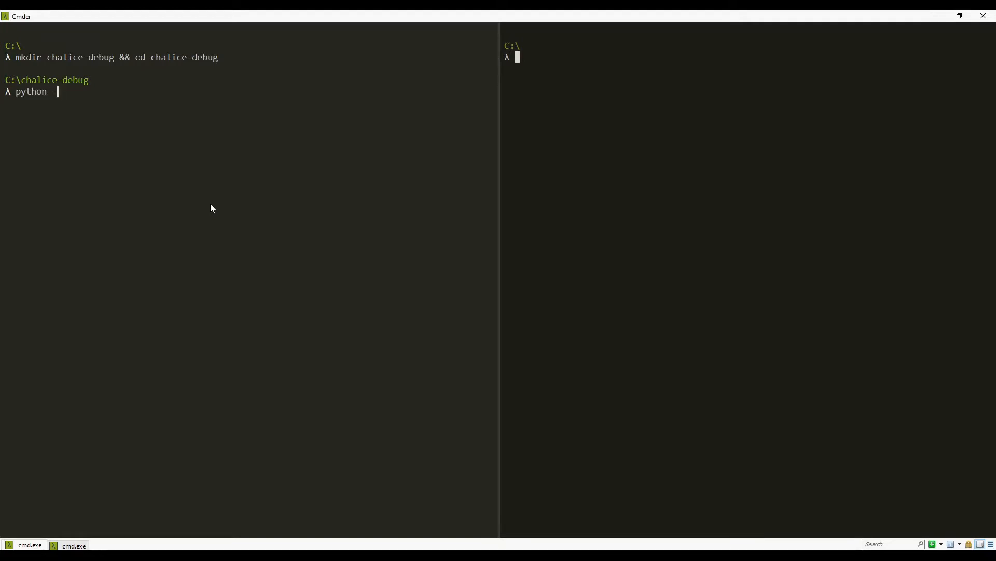
pyautogui.write('m venv venv')
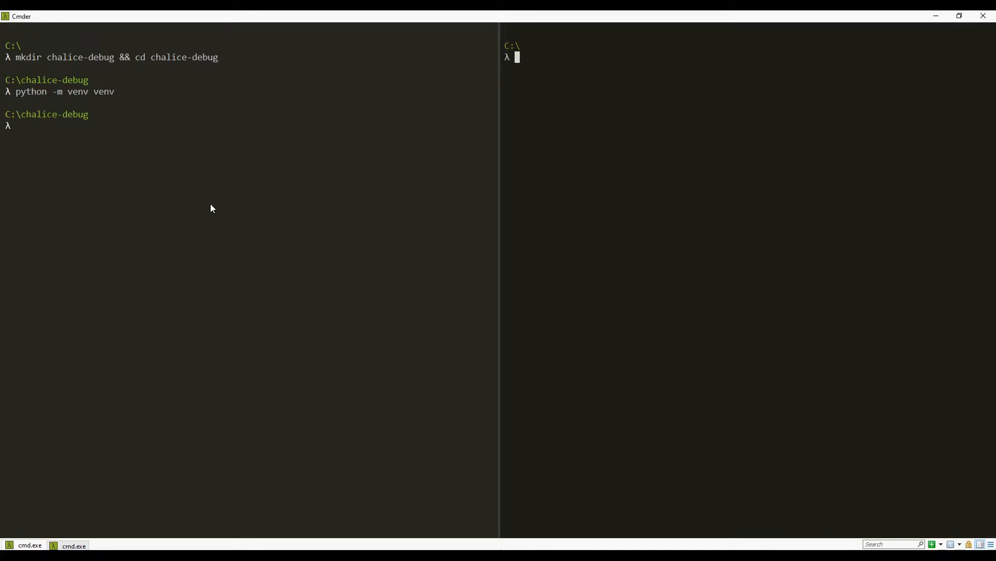
pyautogui.write('ls')
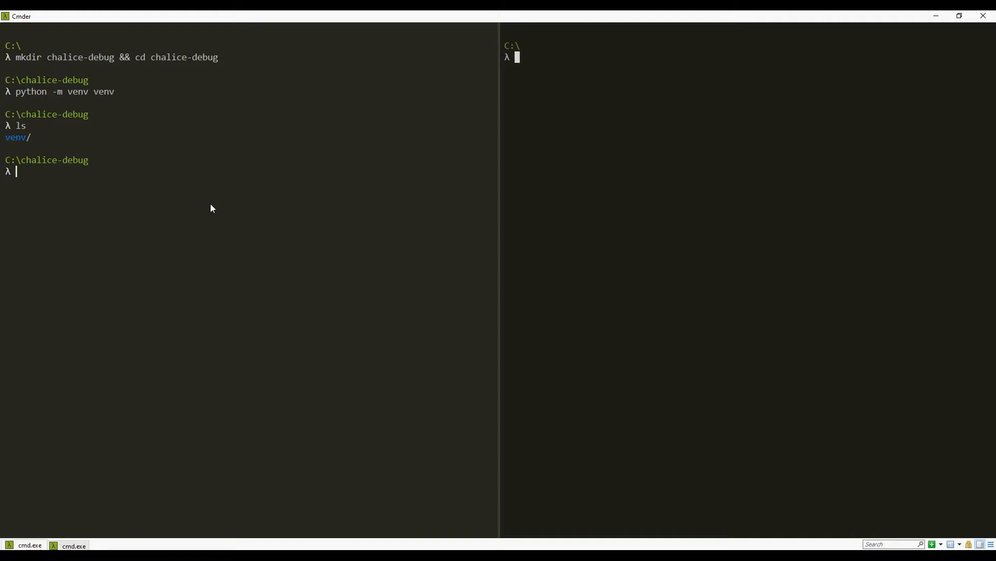
pyautogui.write('venv')
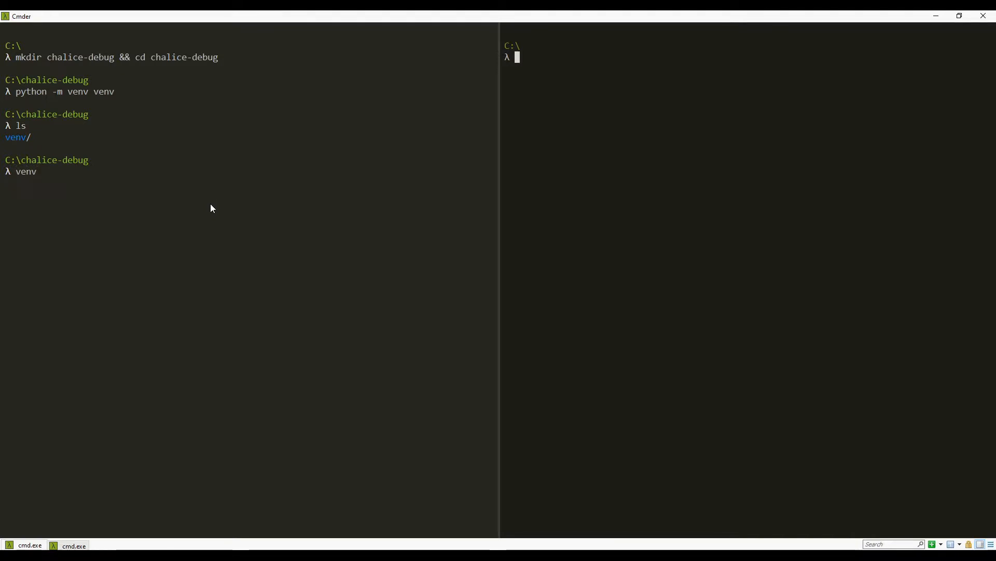
pyautogui.write('\\Scripts\\')
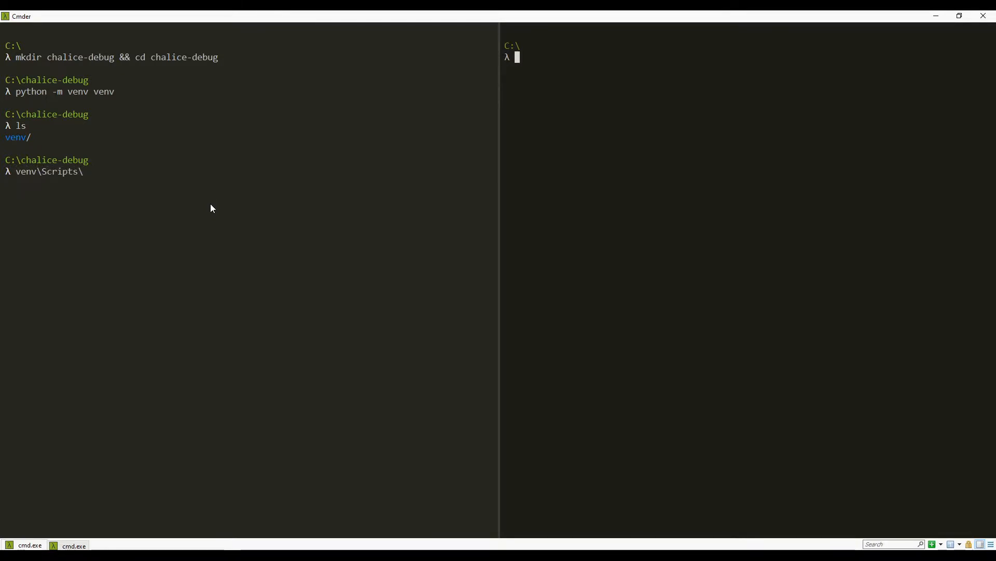
pyautogui.write('activate.bat')
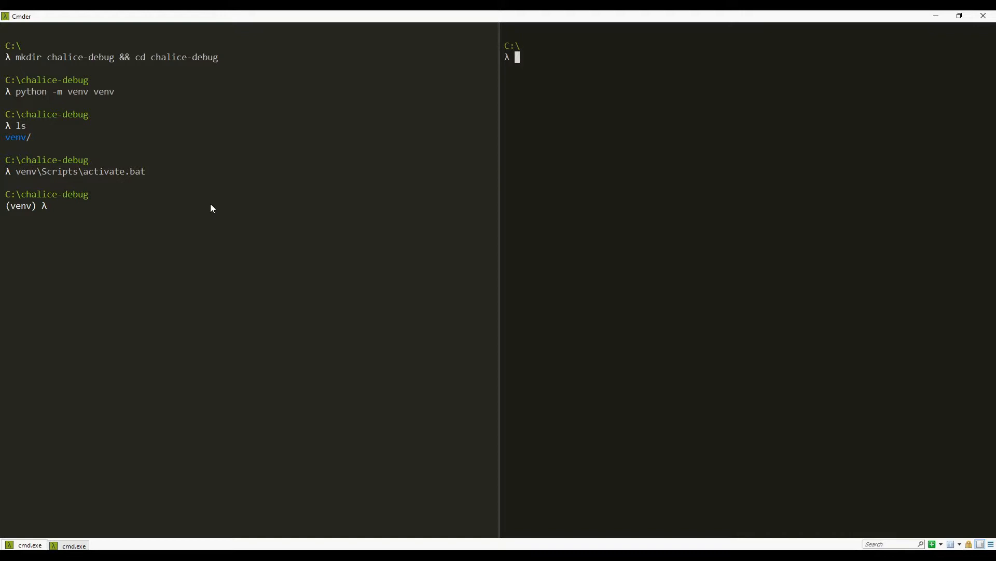
# Install Chalice 1.22.3 and its dependencies into the venv with pip install chalice
pyautogui.write('pip ch')
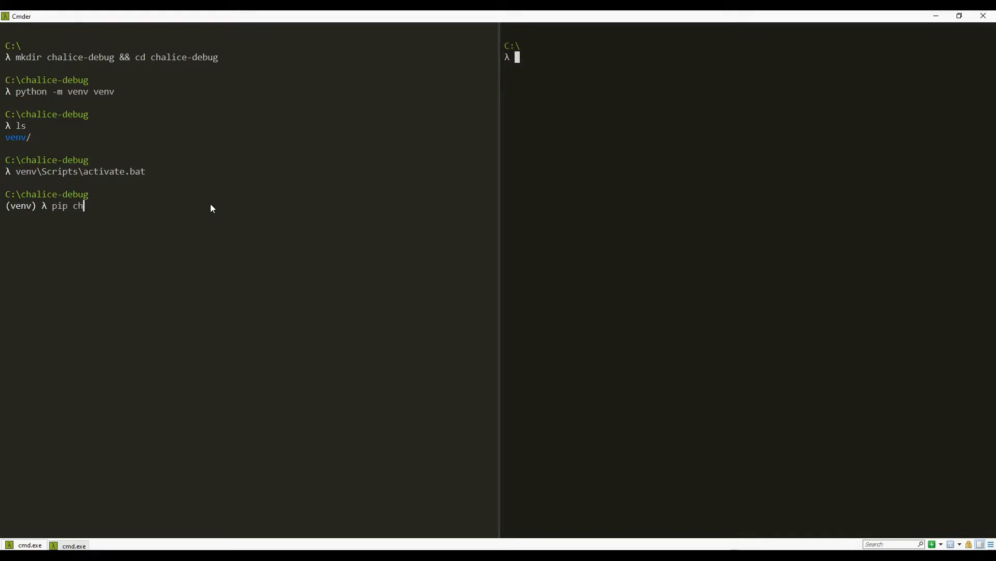
pyautogui.write('install chal')
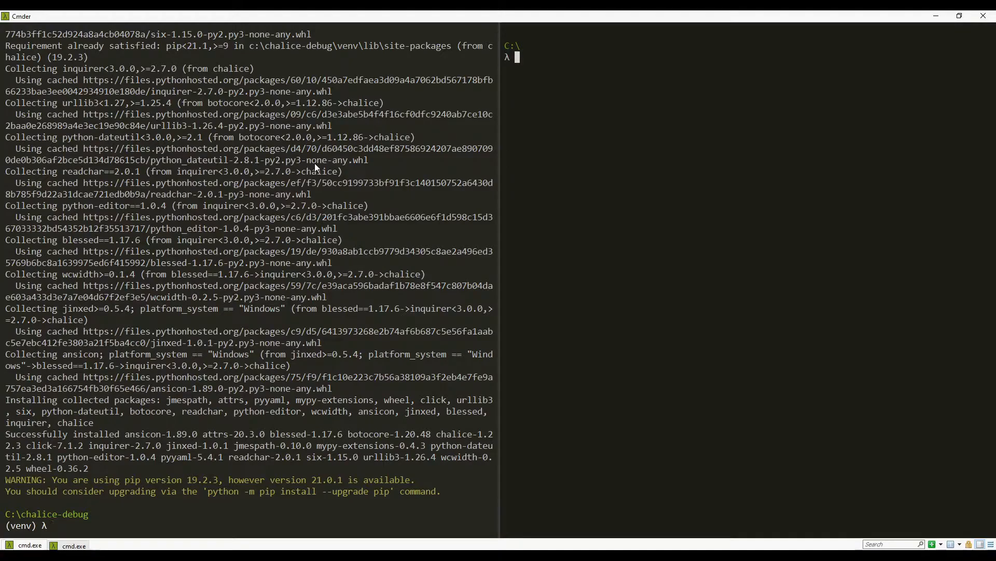
# Generate a Chalice project named chalice-debug with chalice new-project, then list the folder
pyautogui.write('chal')
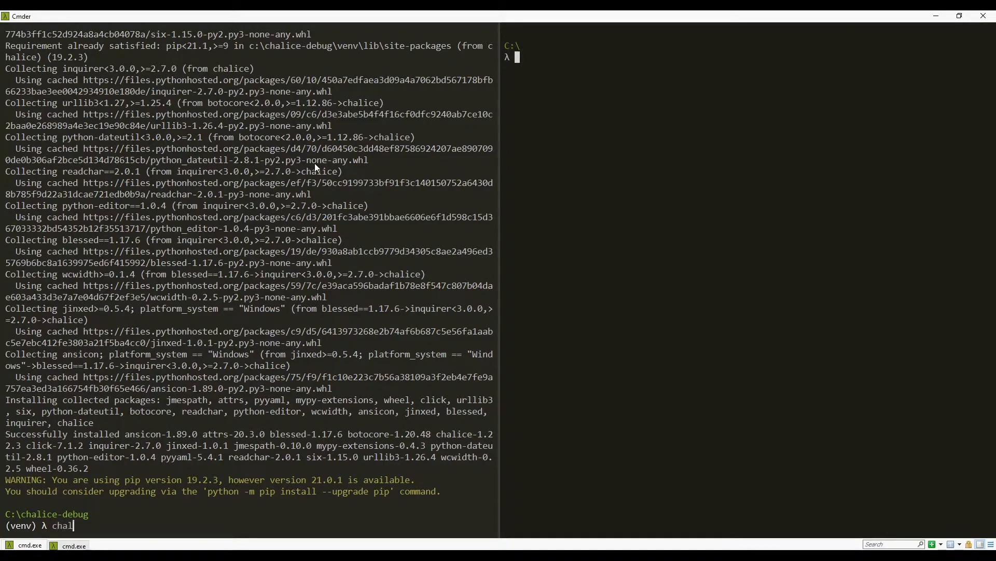
pyautogui.write('ice new-pr')
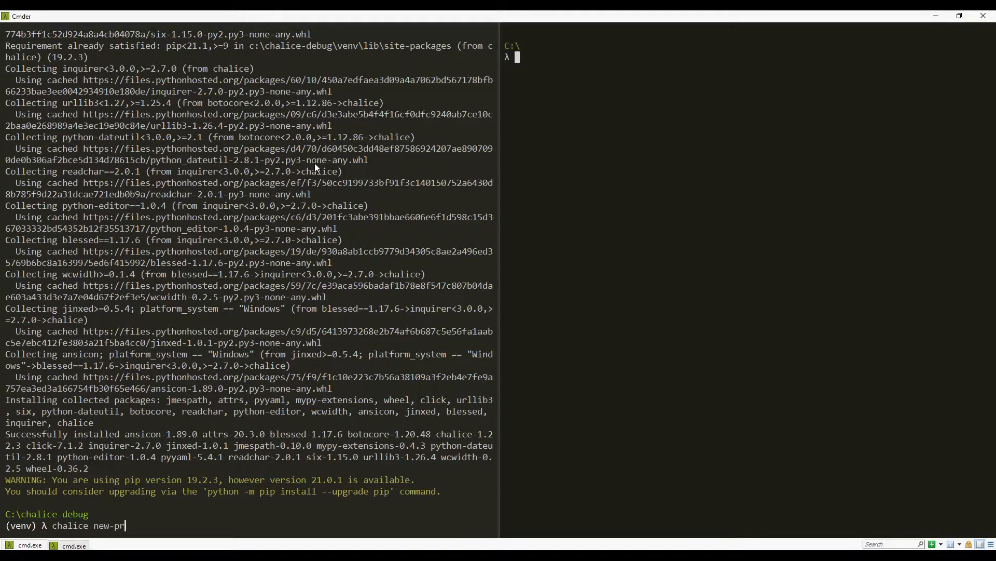
pyautogui.write('oject a')
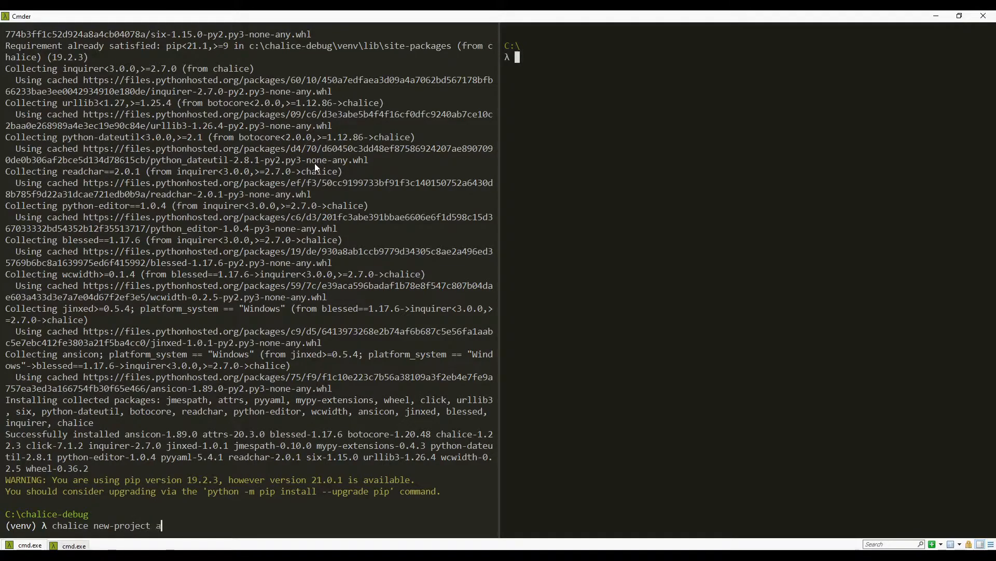
pyautogui.write('halice-debug')
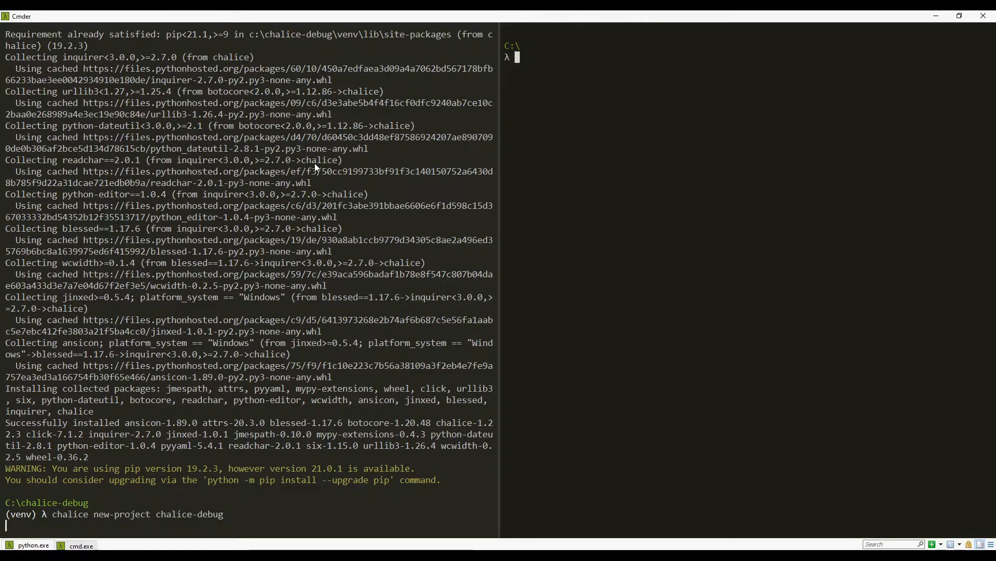
pyautogui.press('enter')
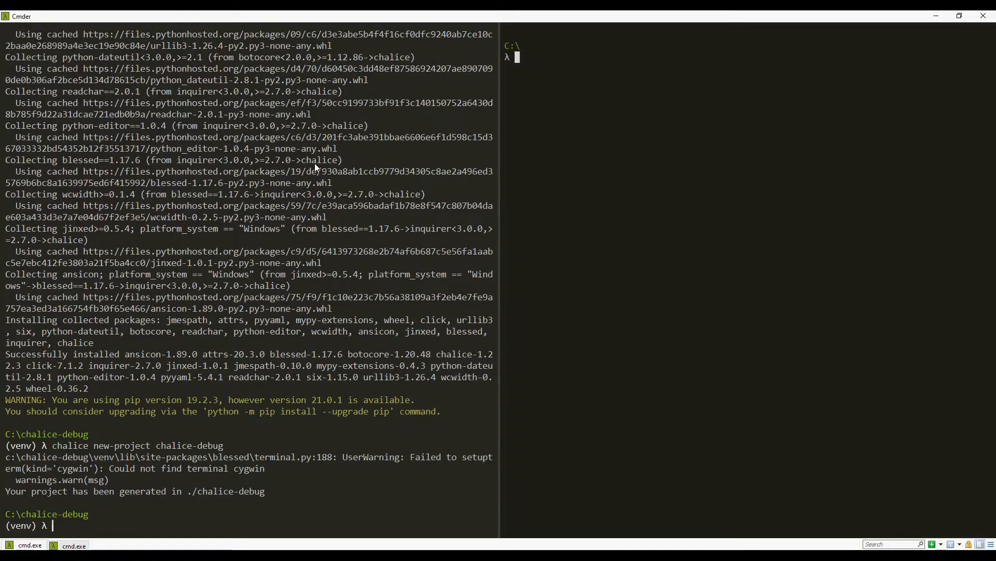
pyautogui.write('ls')
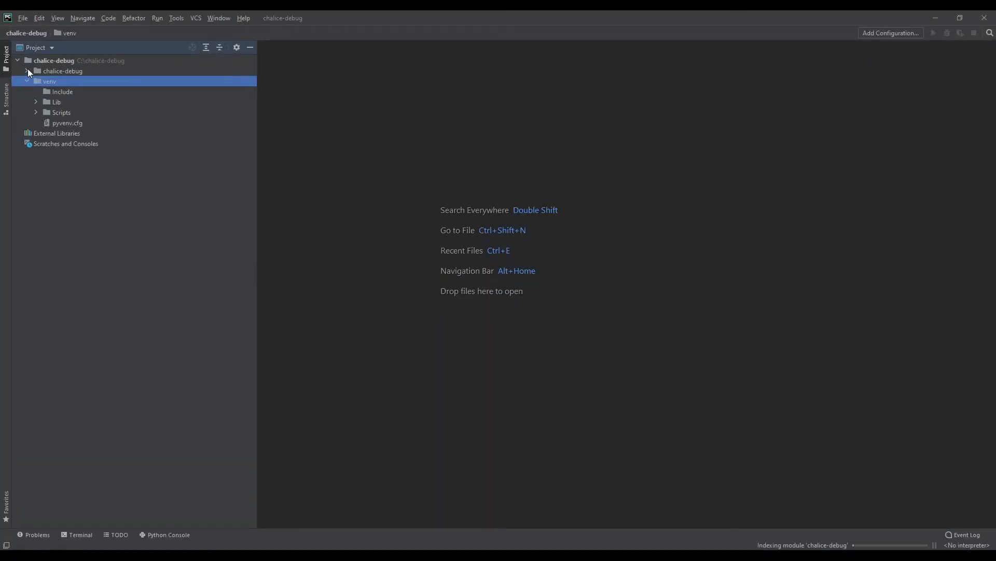
# Expand the chalice-debug project folder and open app.py showing its hello-world route
pyautogui.click(36, 70)
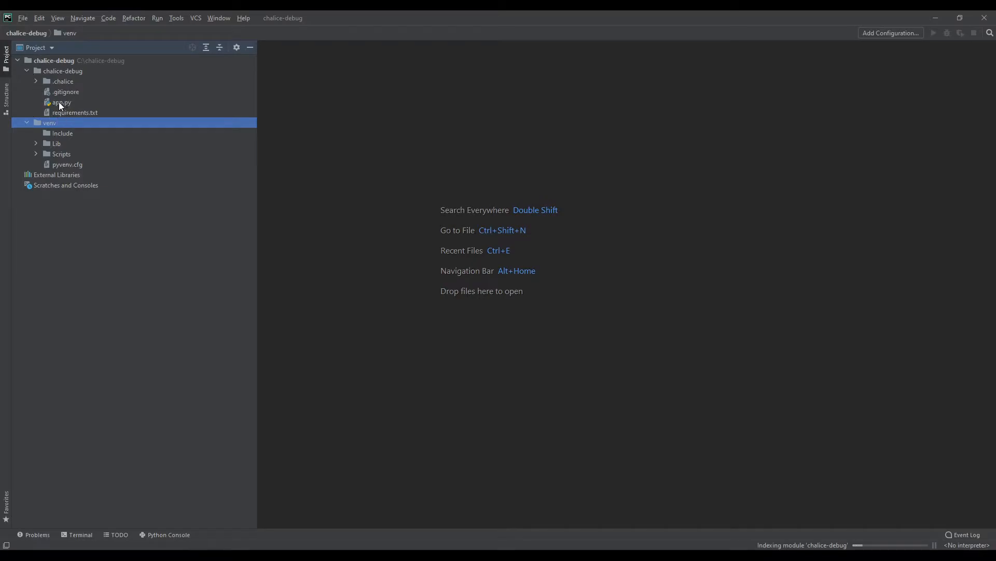
pyautogui.doubleClick(61, 102)
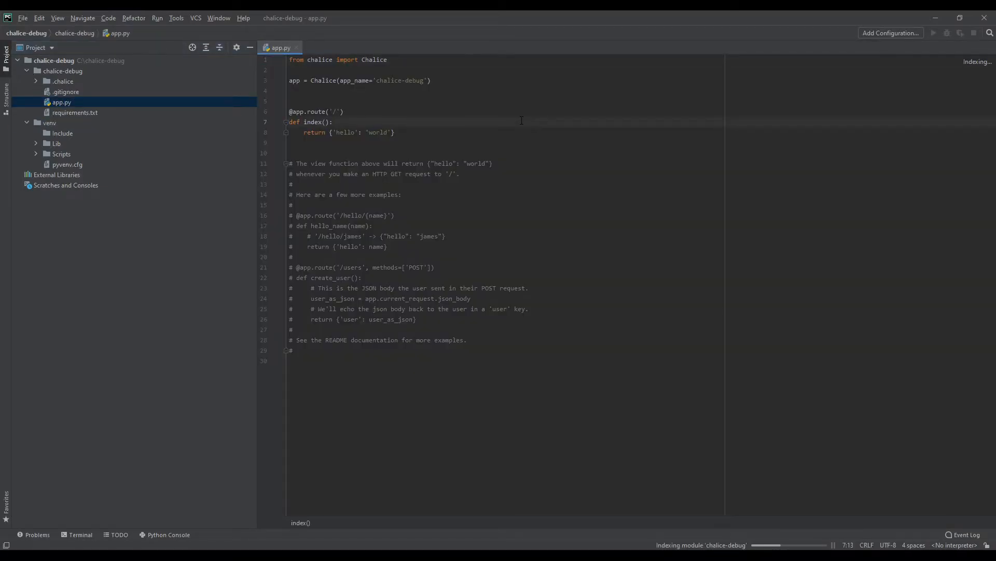
pyautogui.click(333, 122)
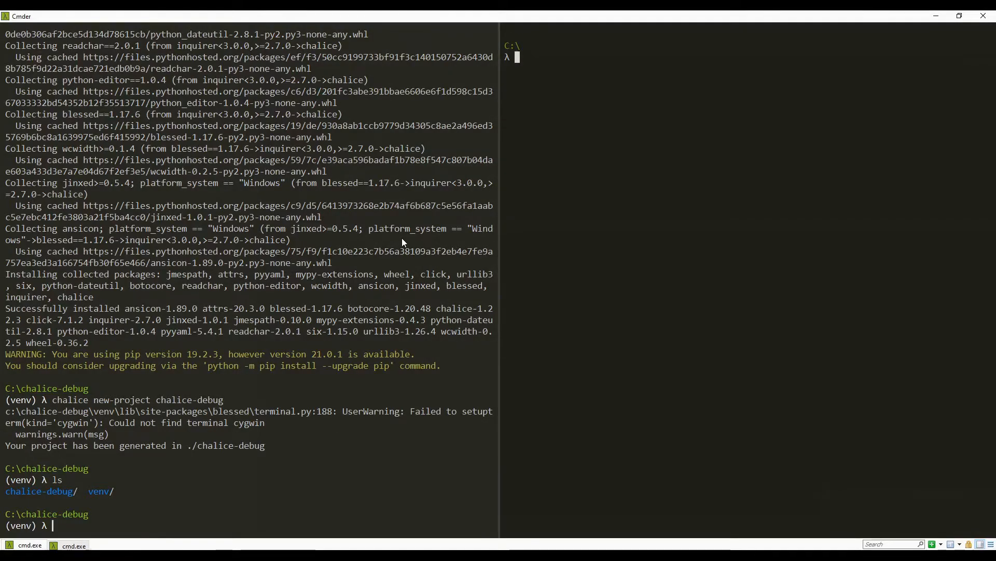
pyautogui.moveTo(381, 242)
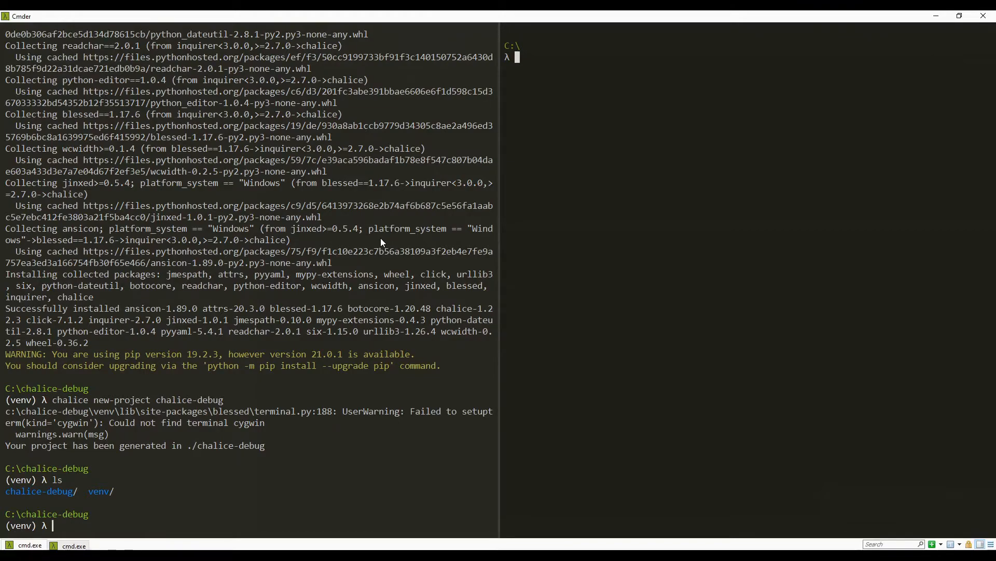
# Run 'chalice local --no-autoreload' from C:\chalice-debug, which fails loading the project config
pyautogui.write('chalice lo')
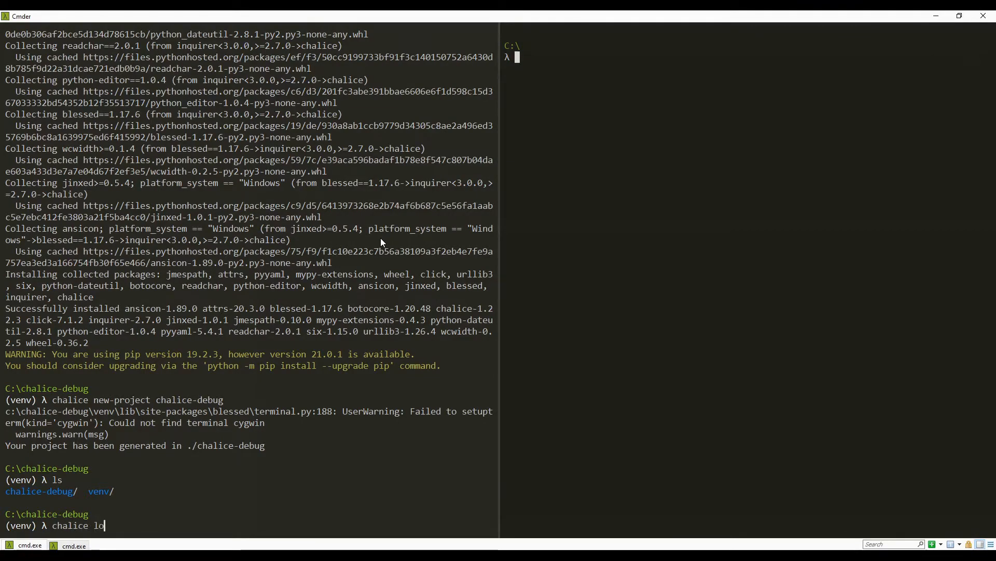
pyautogui.write('cal')
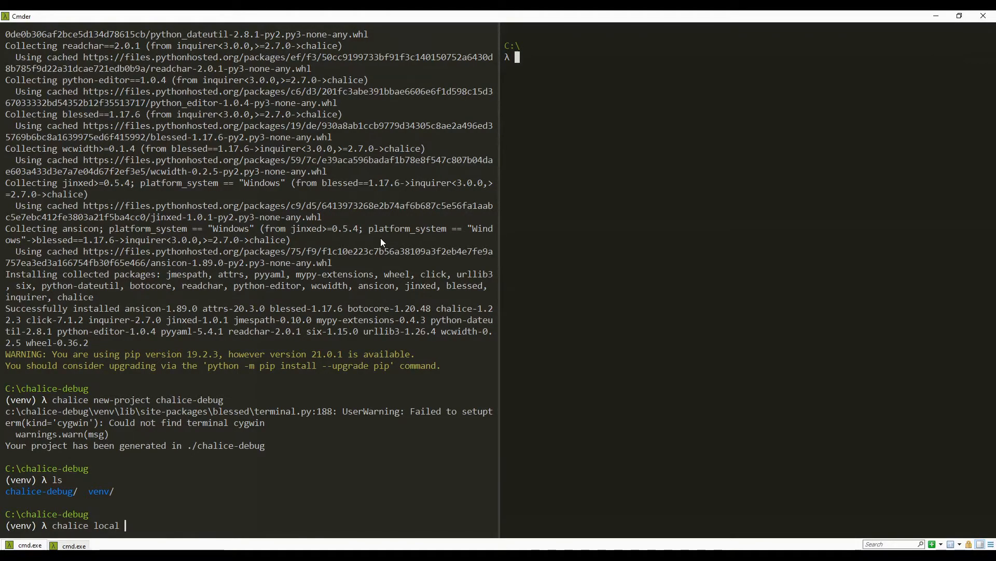
pyautogui.write('-')
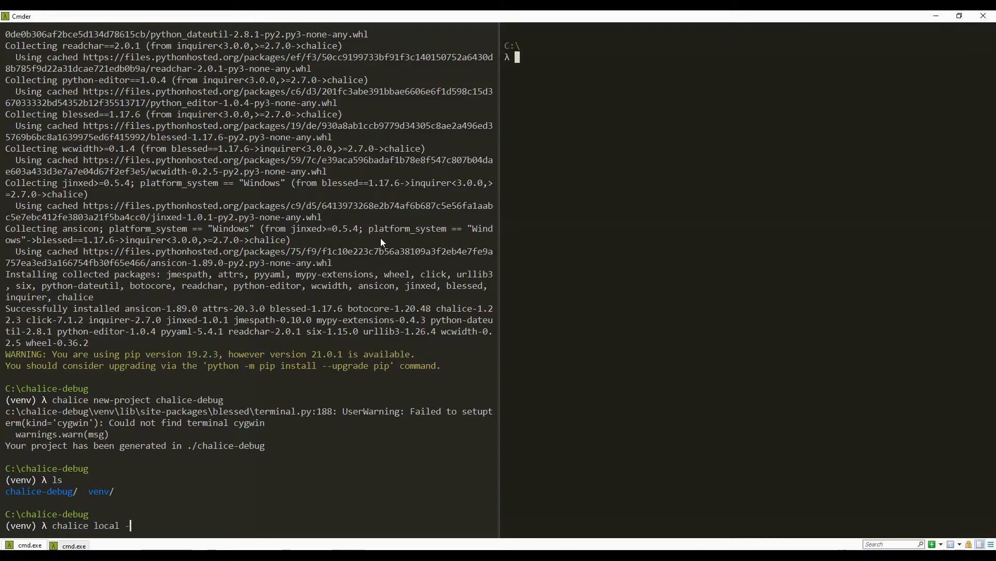
pyautogui.write('-no-auto')
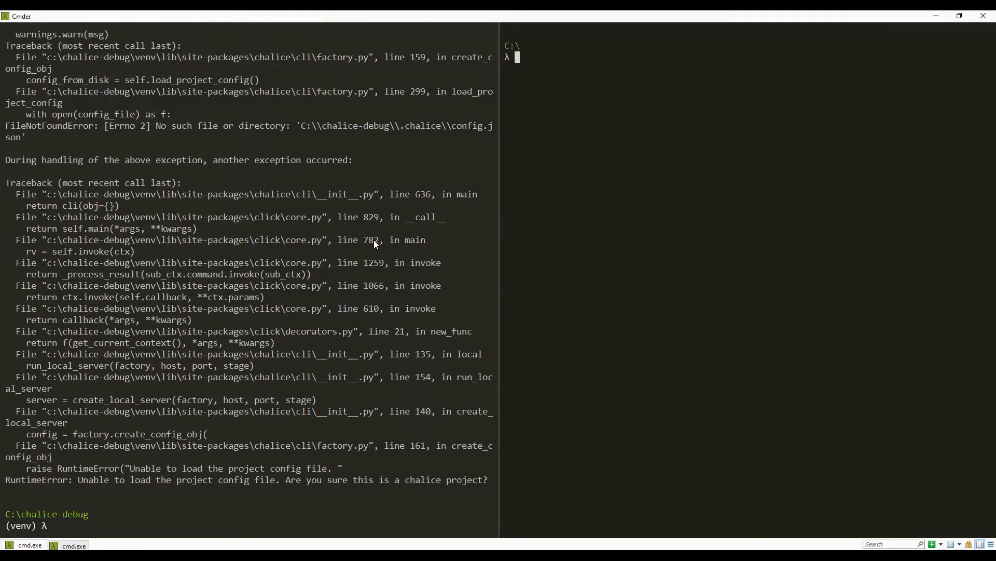
pyautogui.write('cd chalice-debug\\')
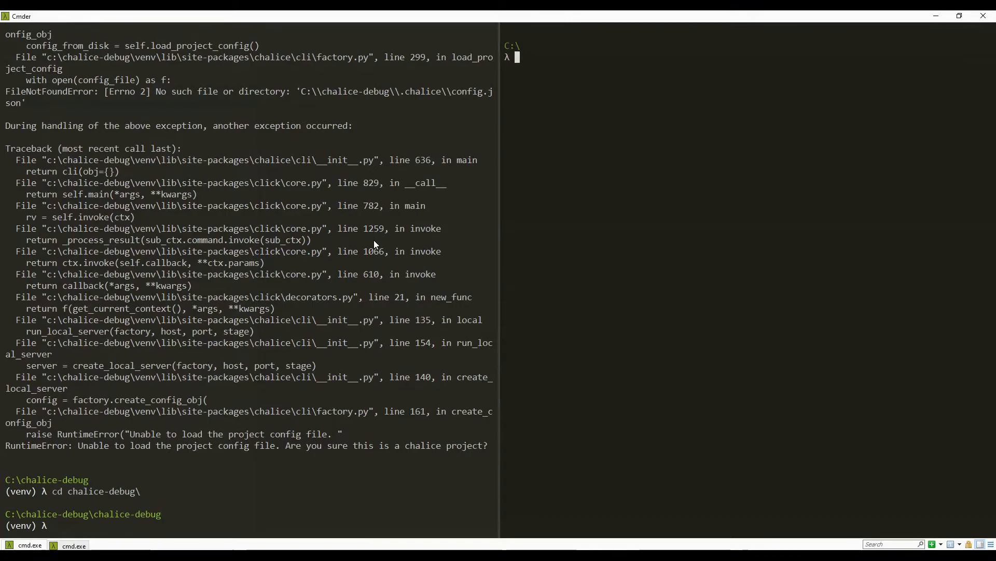
pyautogui.write('chalice local --no-autoreload')
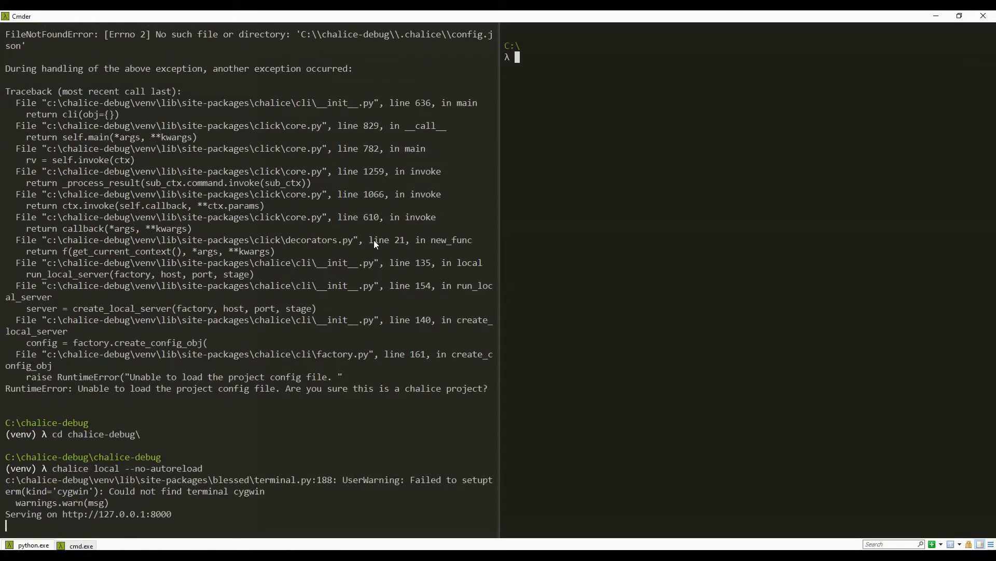
pyautogui.moveTo(376, 277)
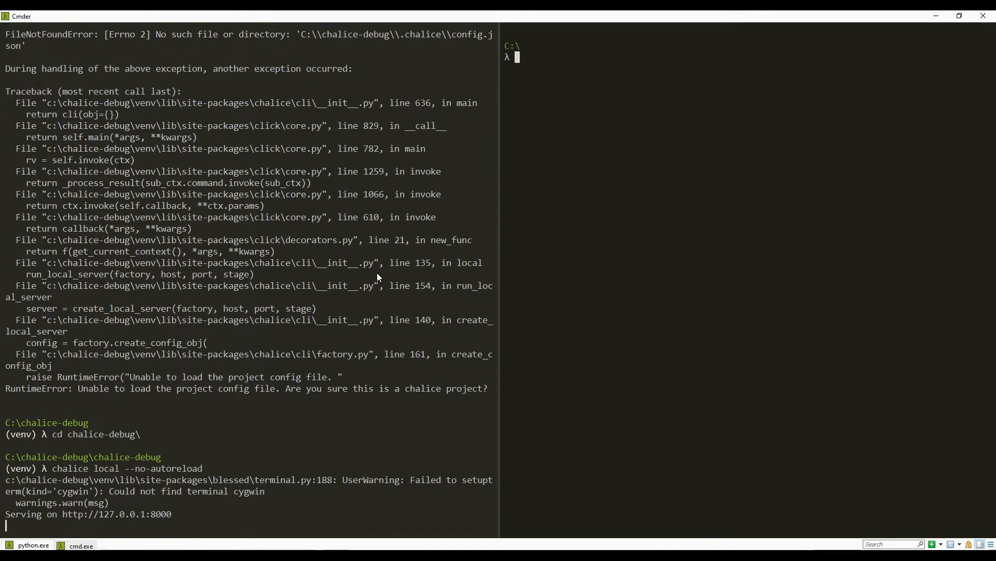
pyautogui.moveTo(165, 470)
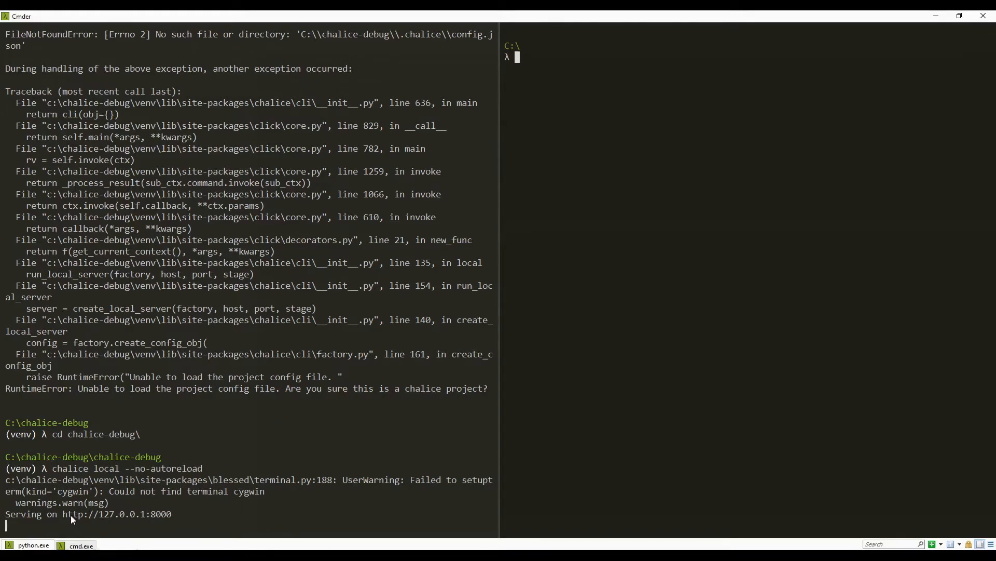
pyautogui.doubleClick(116, 513)
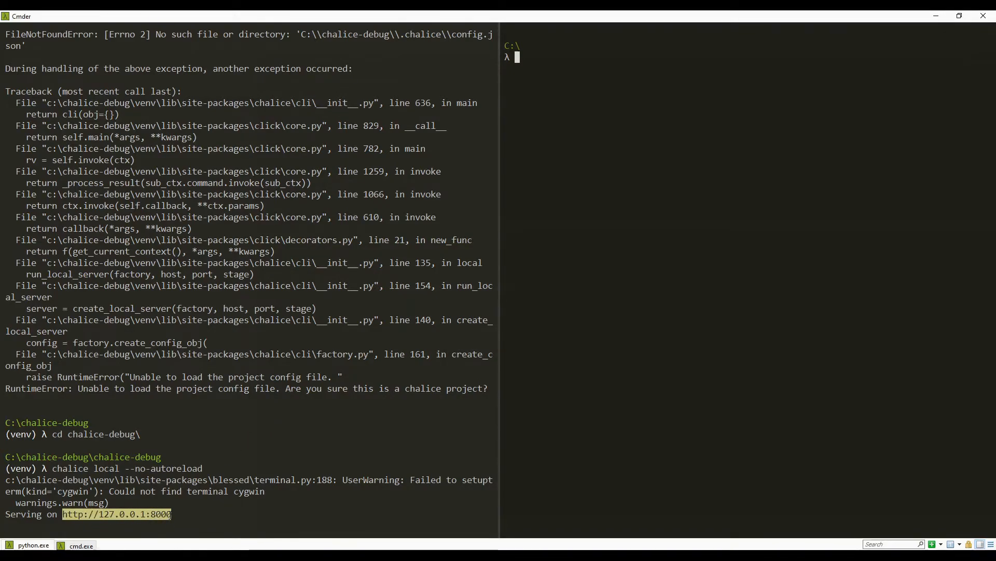
pyautogui.write('c')
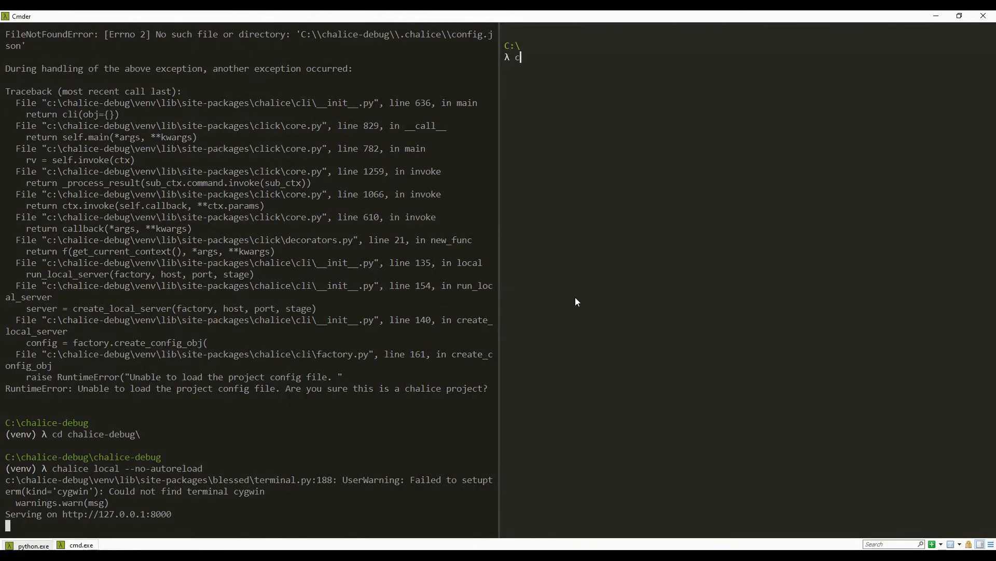
pyautogui.write('url http://127.0.0.1:8000')
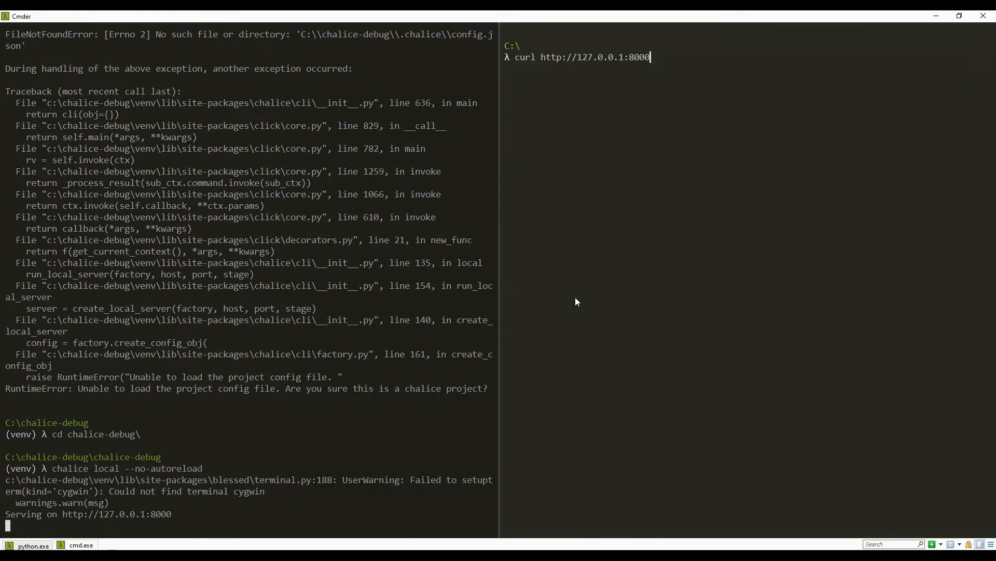
pyautogui.press('enter')
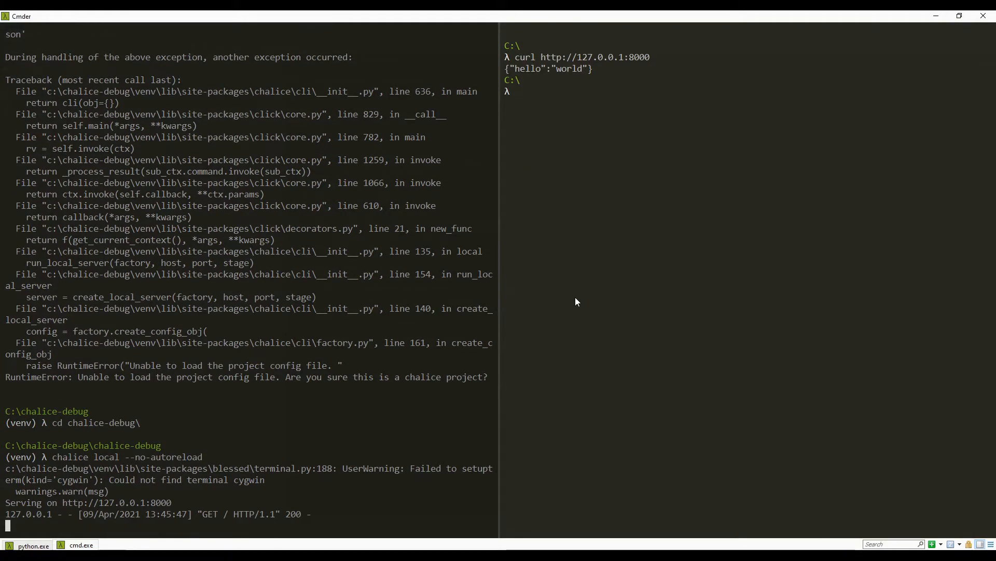
pyautogui.moveTo(533, 79)
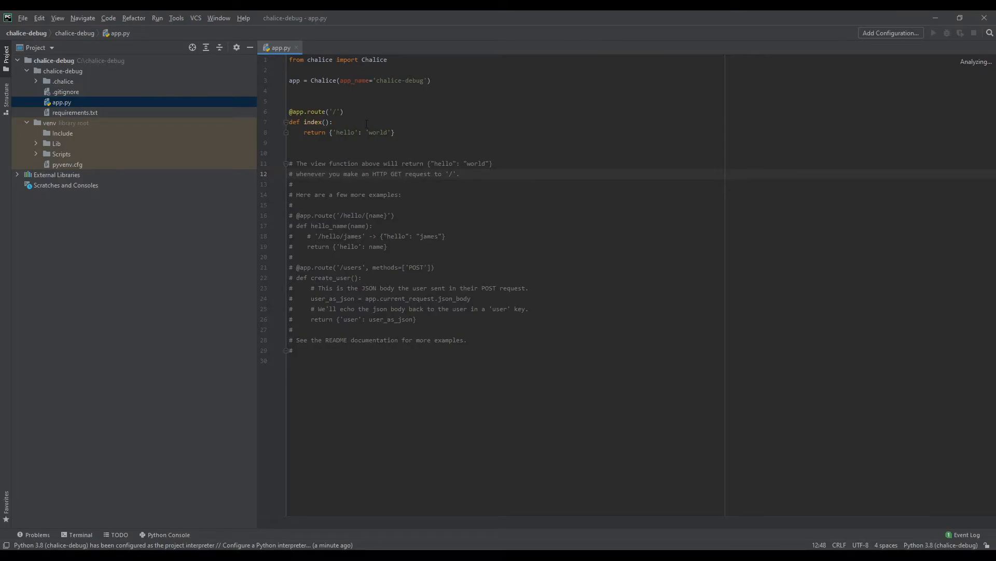
pyautogui.click(276, 132)
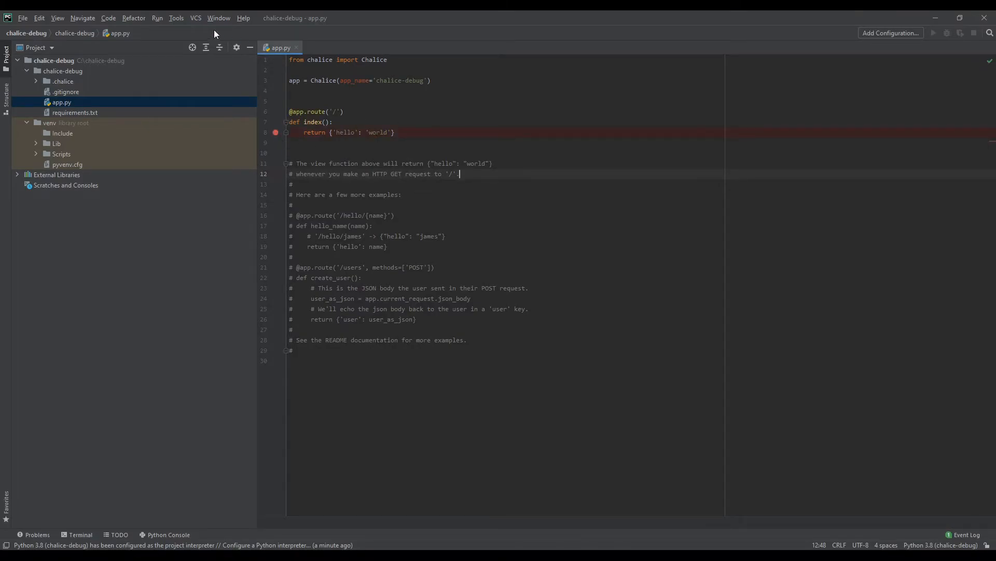
pyautogui.click(157, 17)
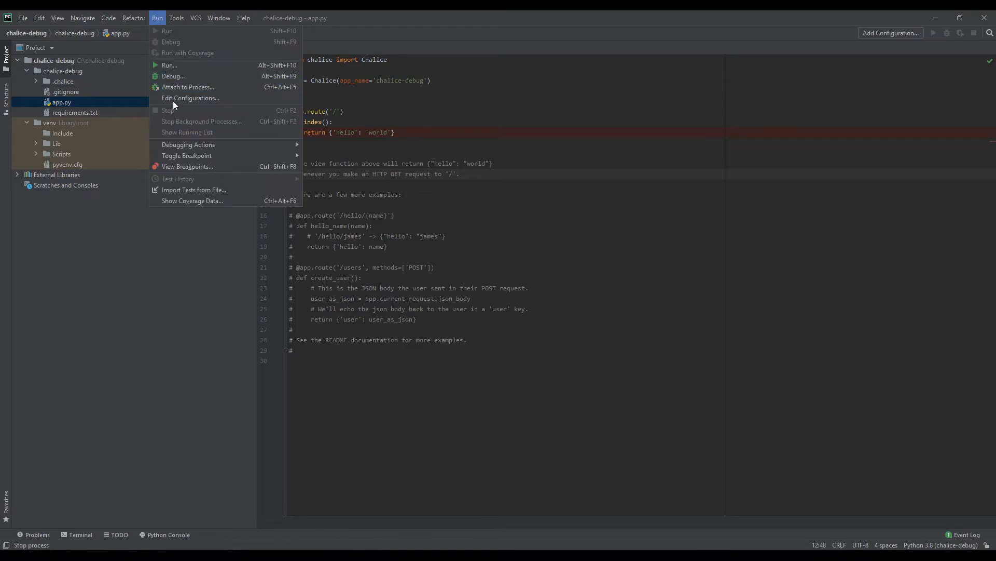
pyautogui.moveTo(187, 87)
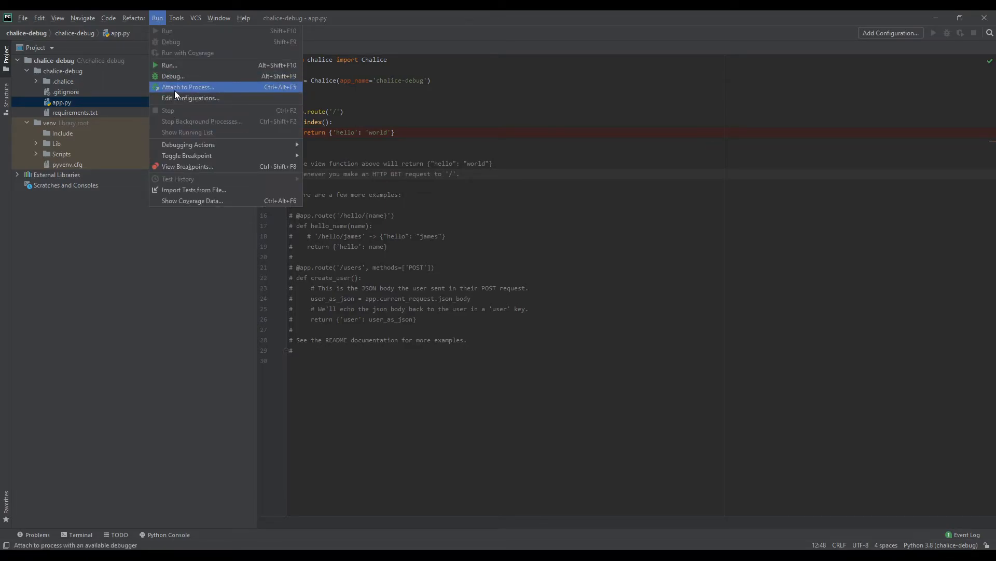
# Attach PyCharm's debugger to the running Chalice python process, PID 7296
pyautogui.click(186, 87)
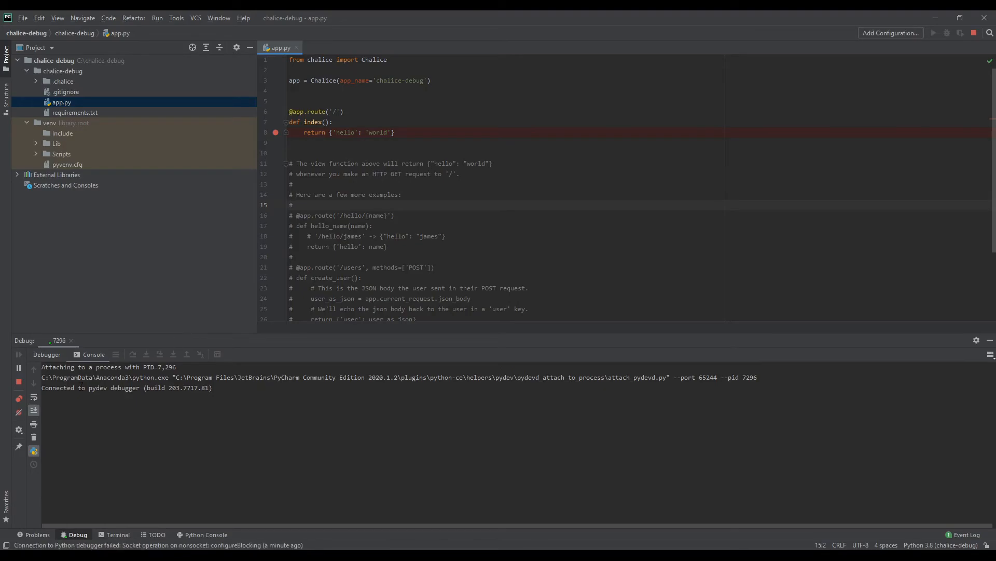
pyautogui.click(430, 194)
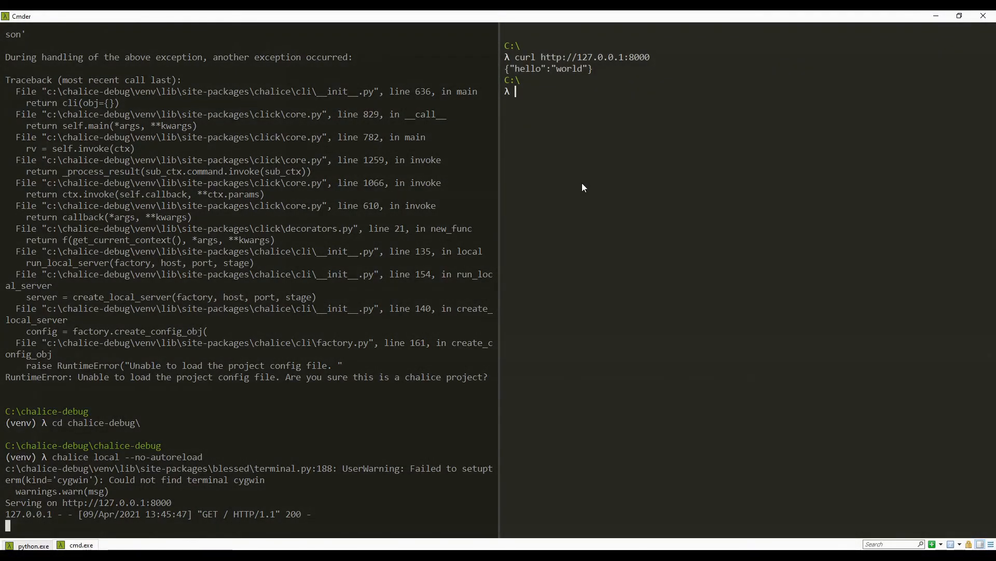
pyautogui.write('curl http://127.0.0.1:8000')
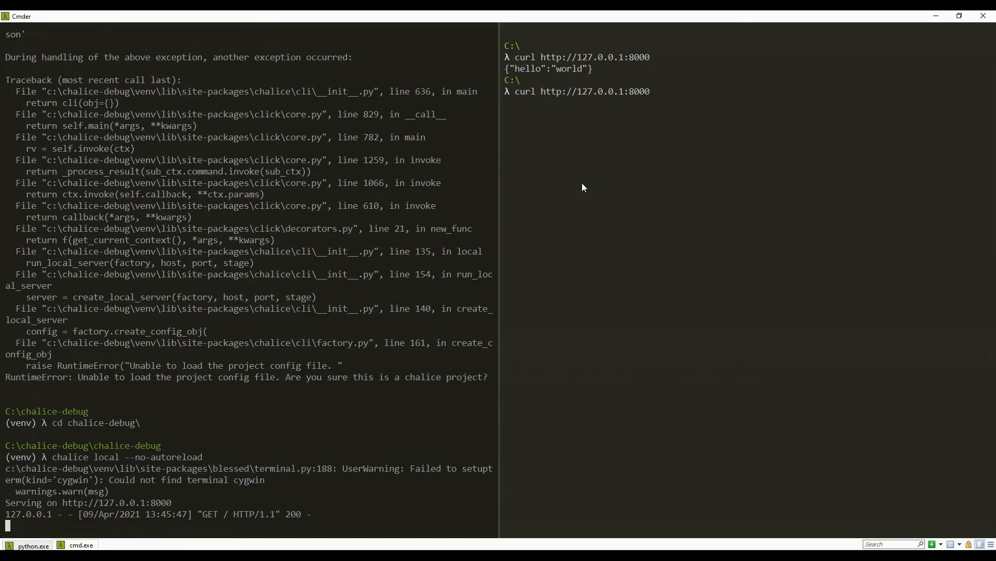